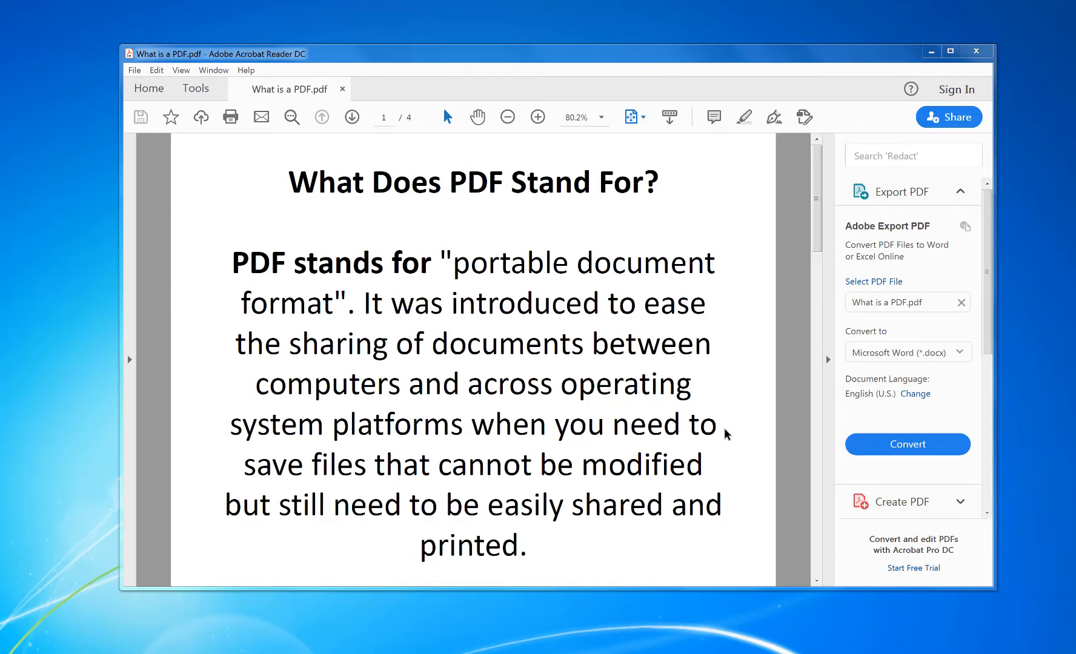
mouse_move(650, 406)
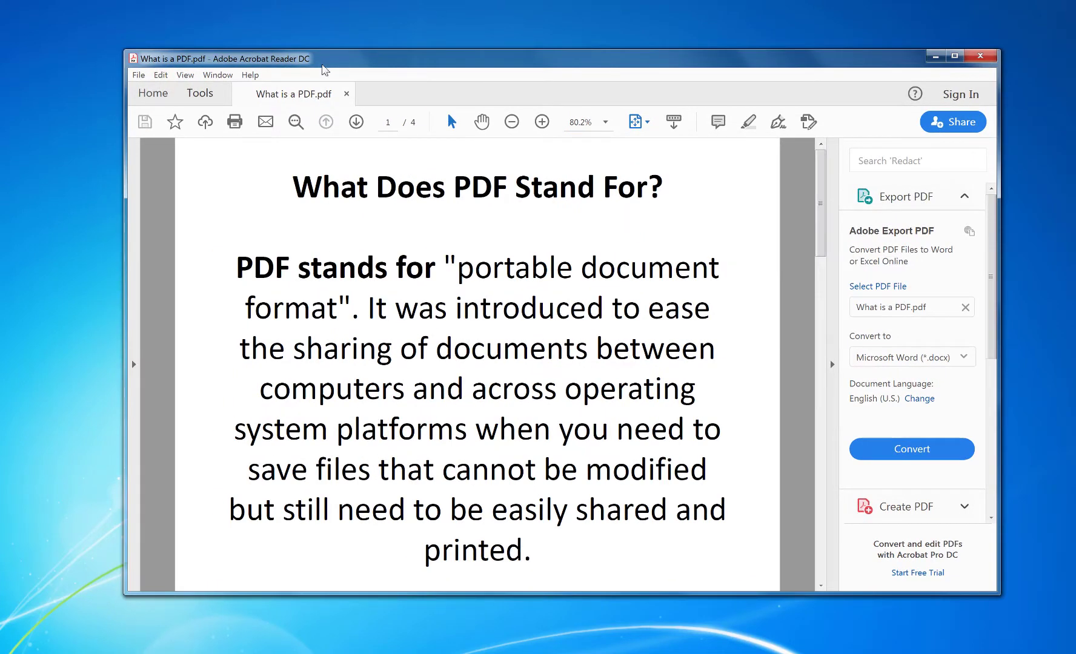
mouse_move(343, 122)
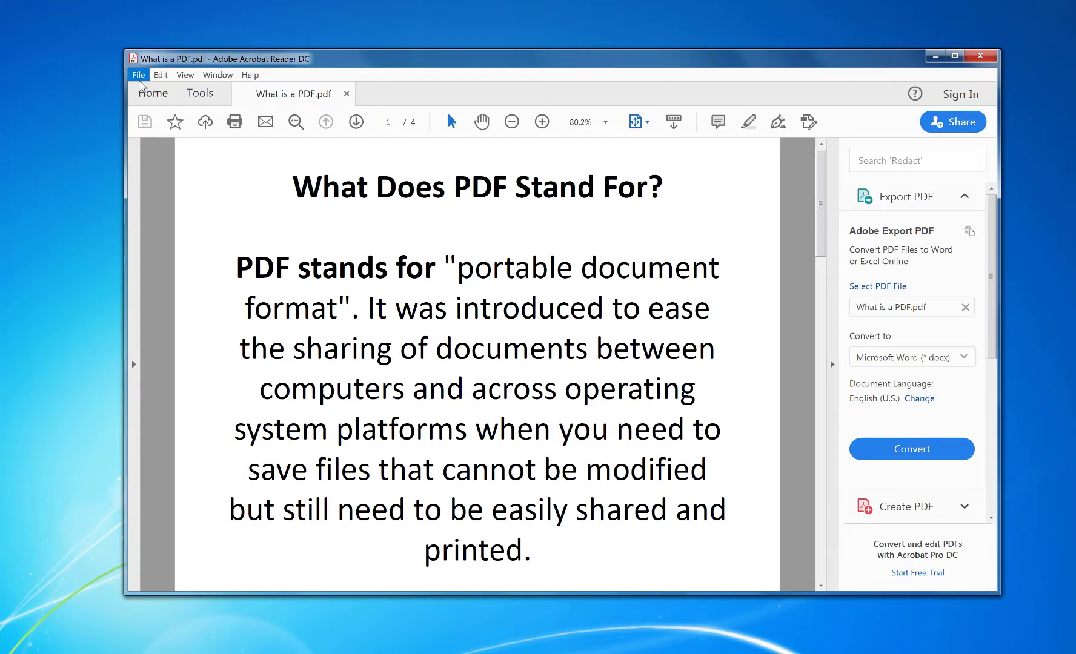
Bring up the Print dialog for the 'What is a PDF' document via File > Print
click(138, 75)
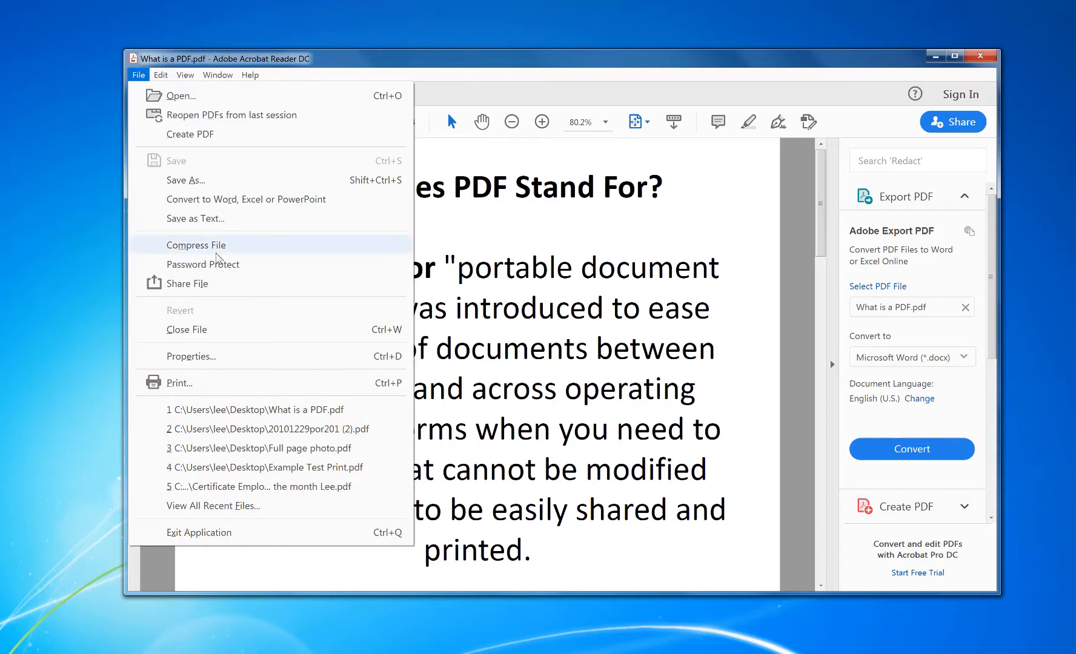
click(178, 383)
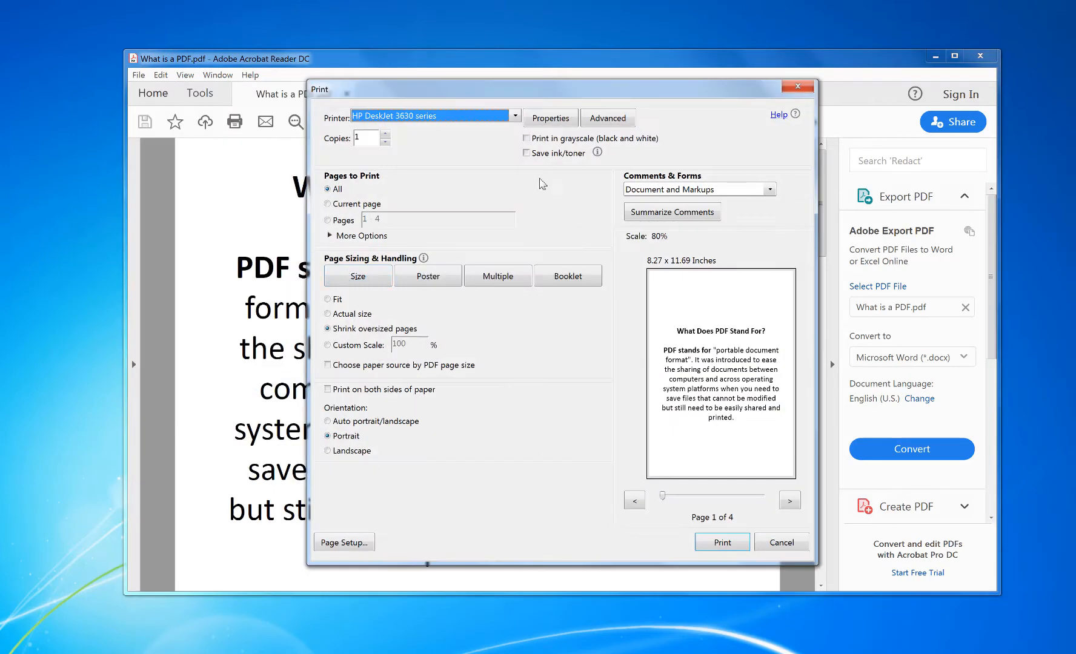
mouse_move(490, 232)
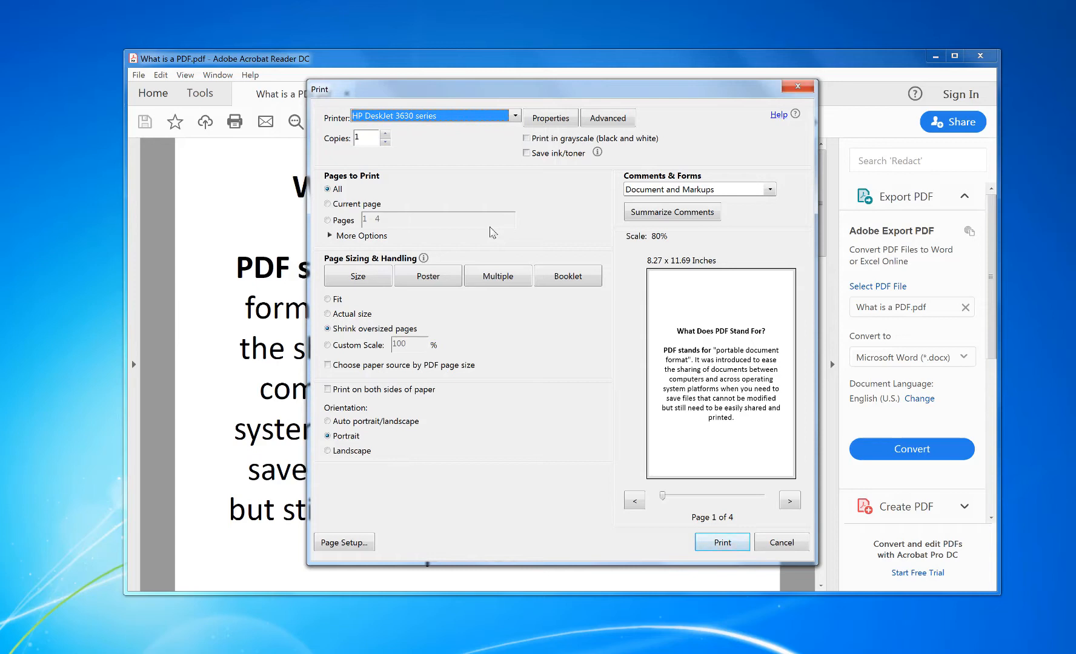
Under More Options, set Odd or Even Pages to Odd pages only, leaving two pages
click(332, 236)
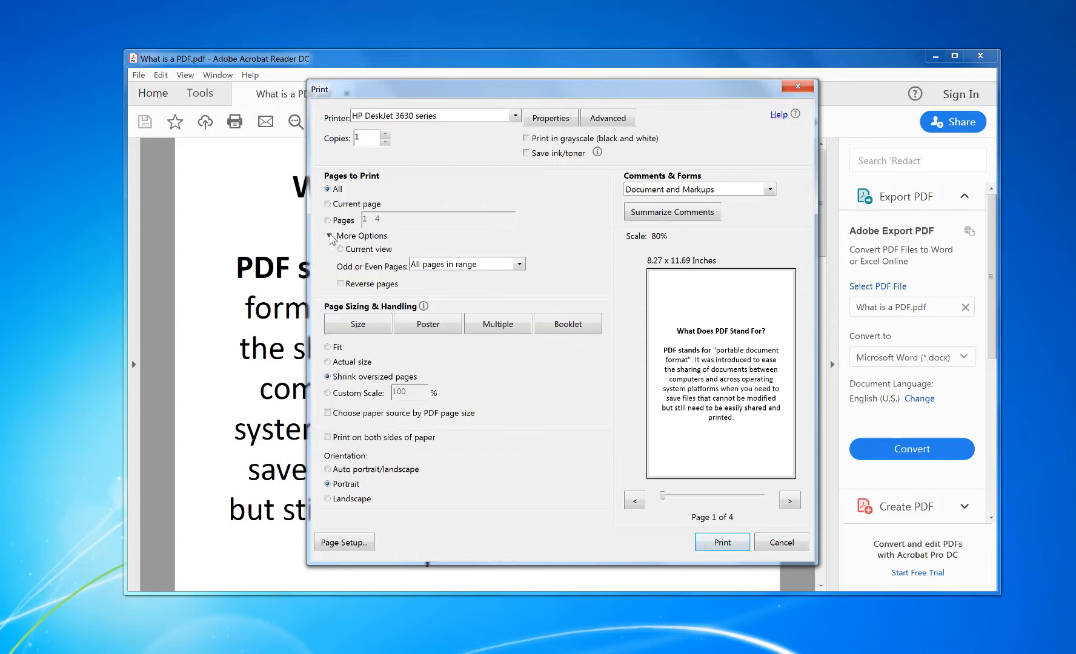
click(332, 236)
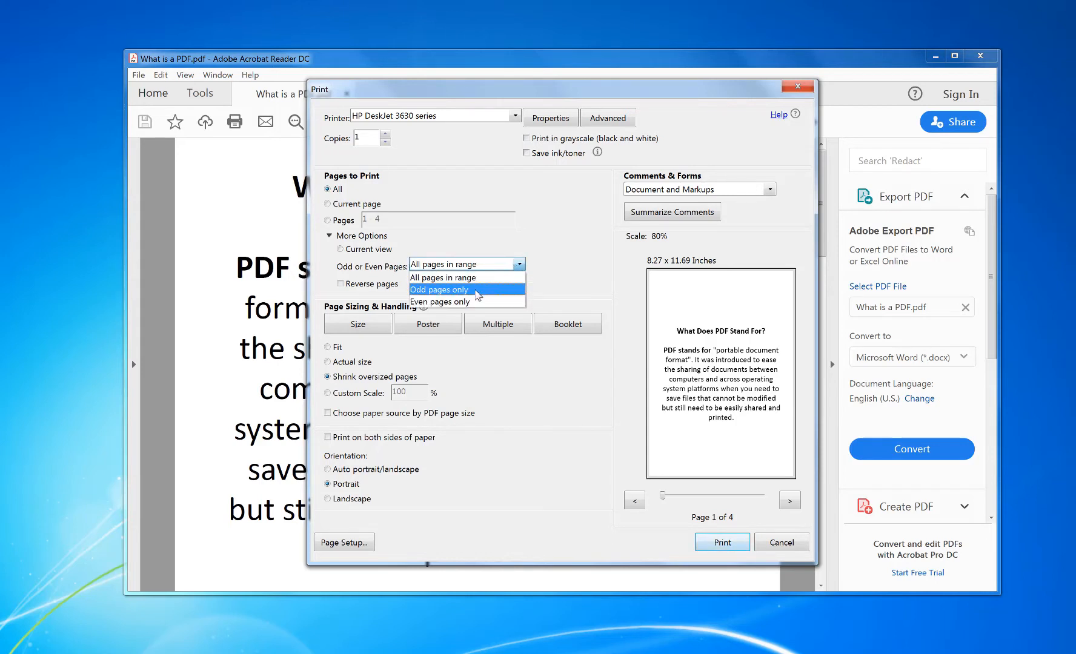
click(439, 289)
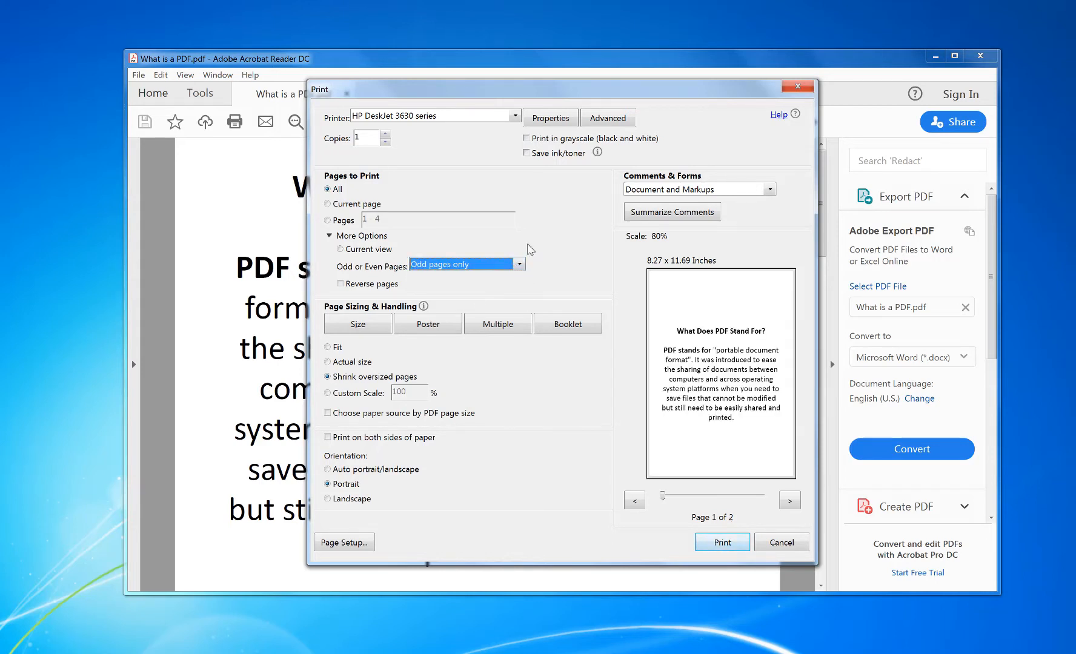
mouse_move(684, 317)
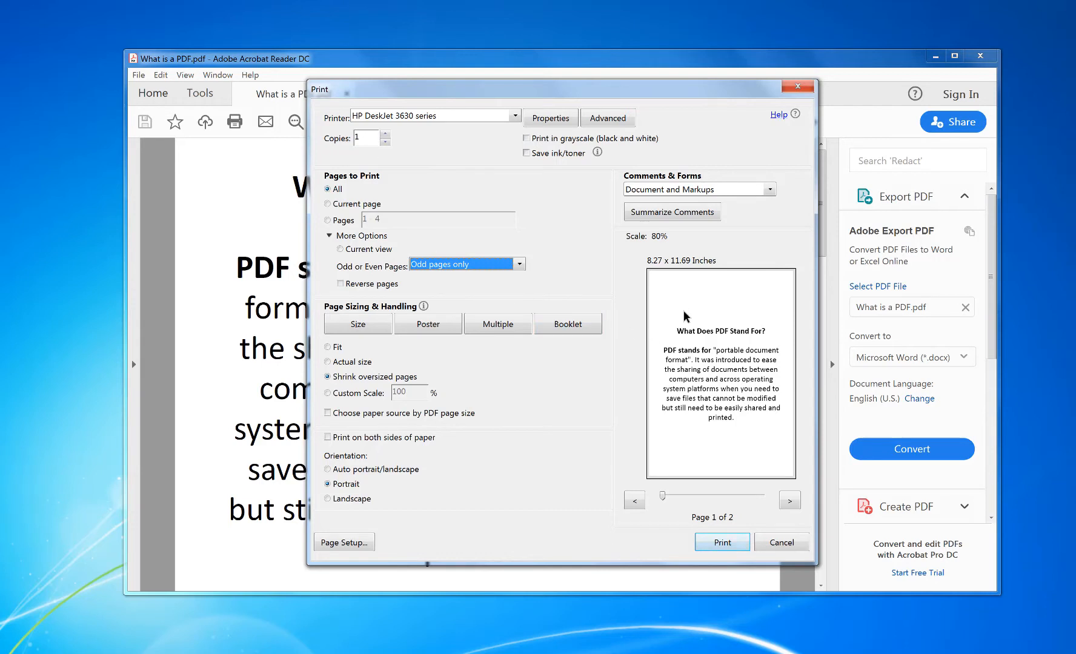
mouse_move(552, 423)
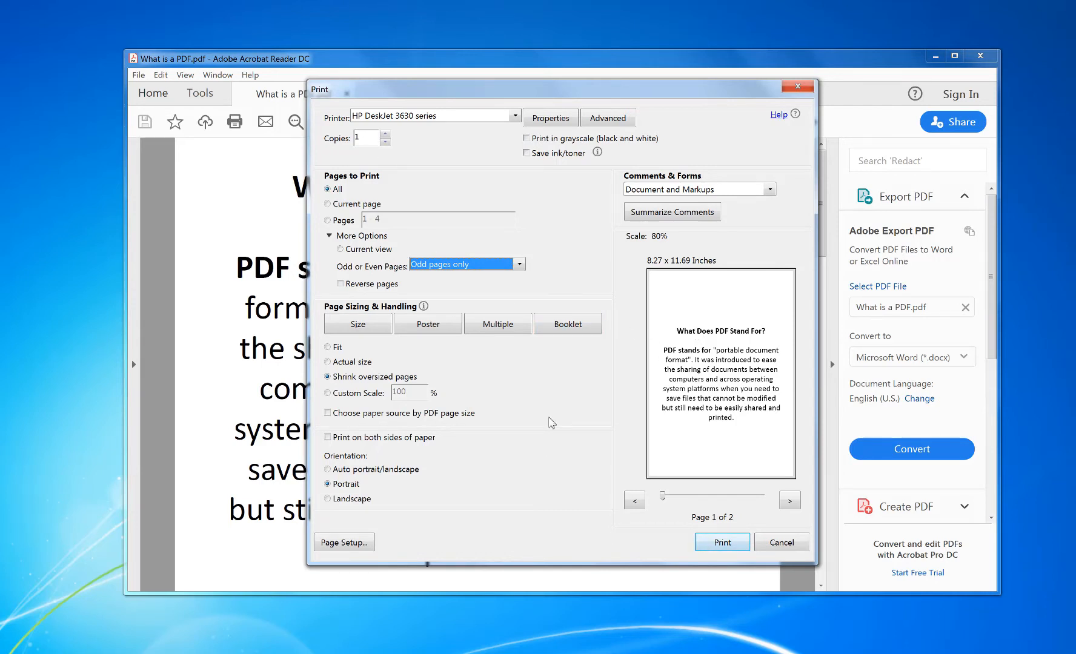
mouse_move(722, 543)
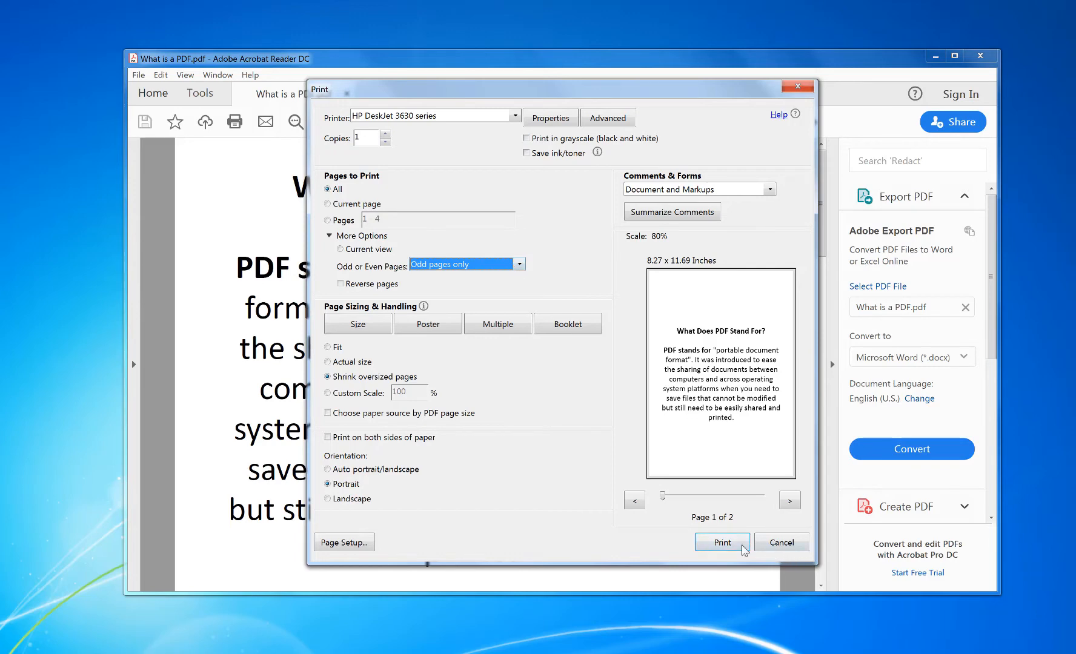
Send the odd pages to the printer for the first pass
click(338, 237)
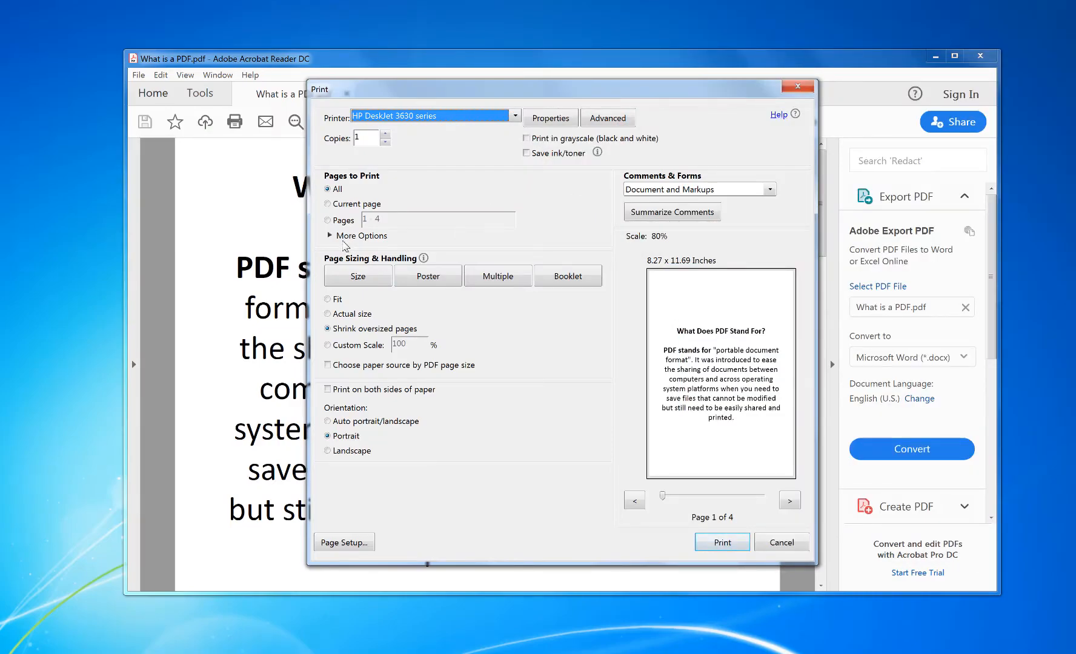
Set Odd or Even Pages to Even pages only and flip through the two-page preview
click(331, 235)
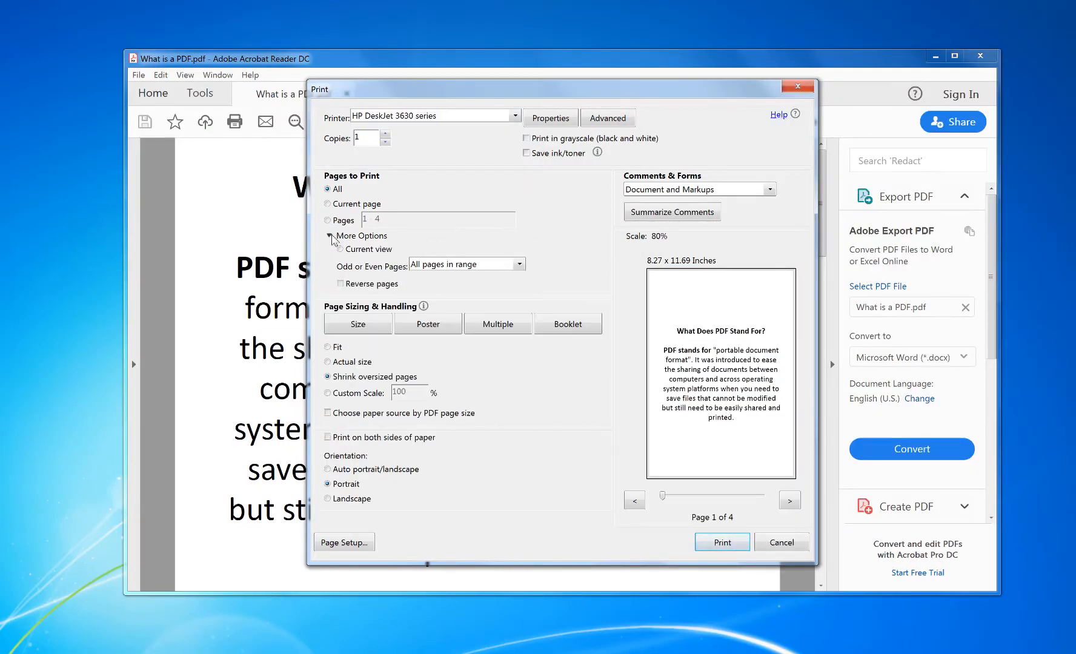
click(520, 264)
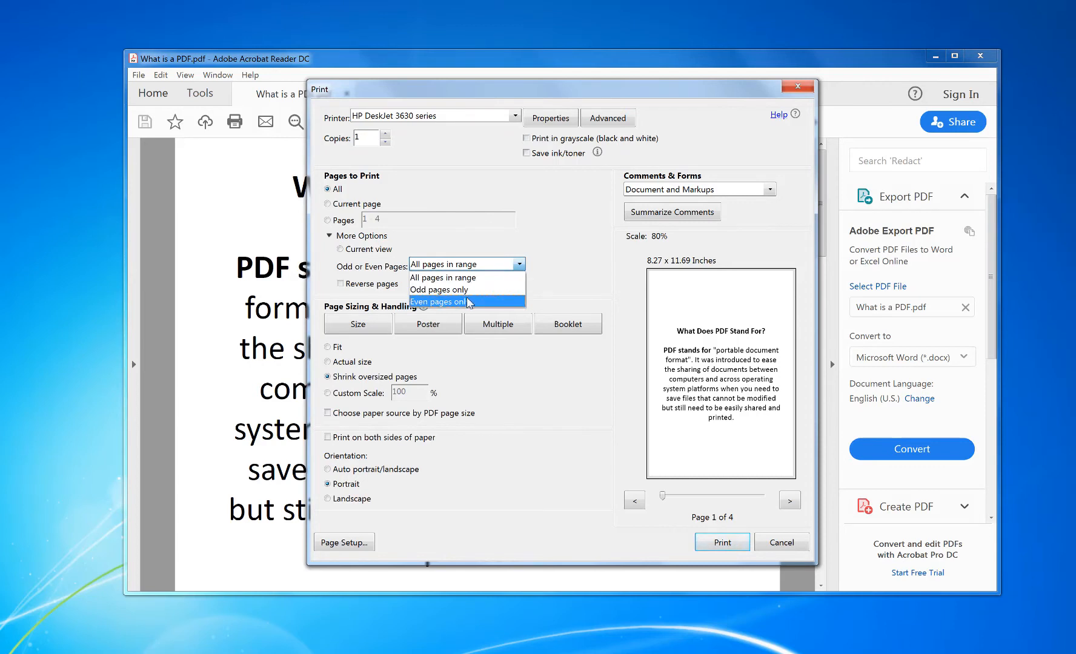
mouse_move(443, 278)
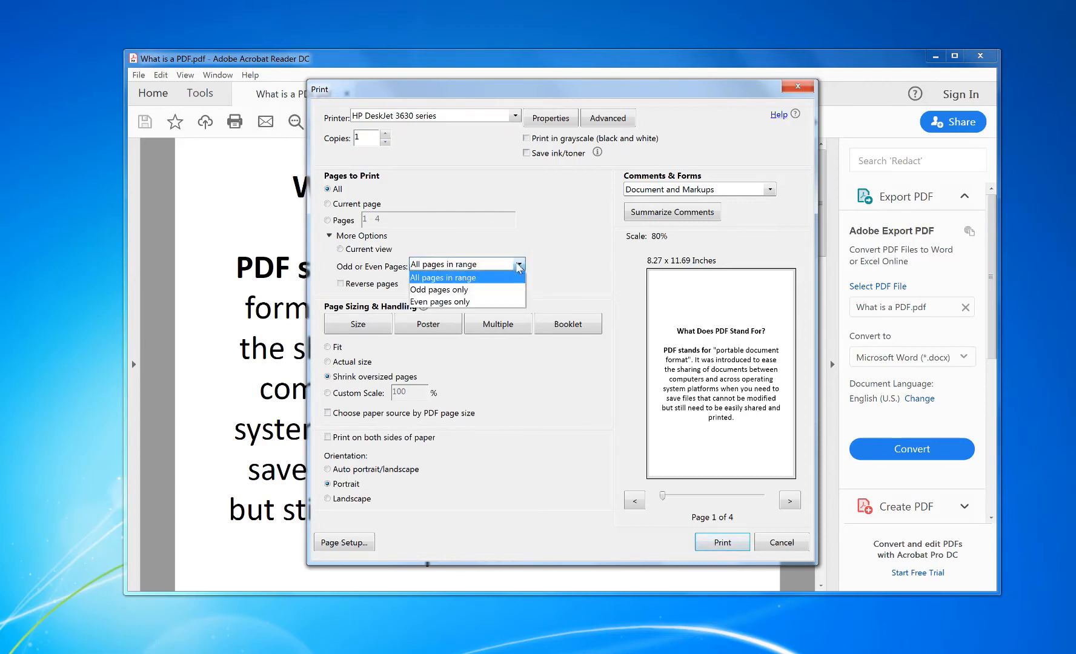
click(446, 302)
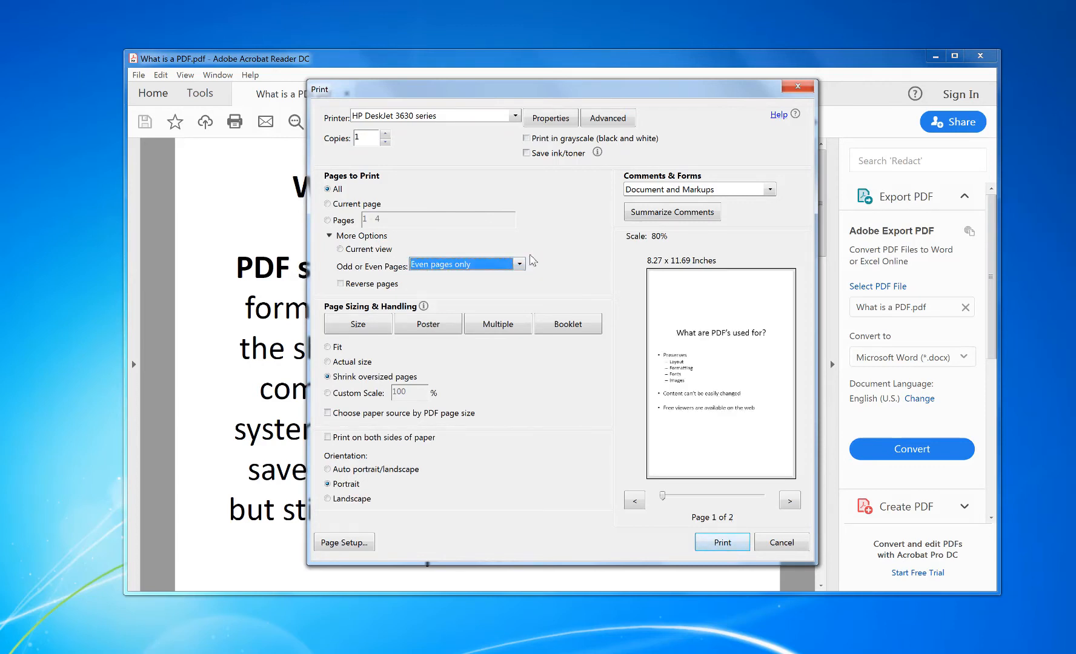
mouse_move(677, 504)
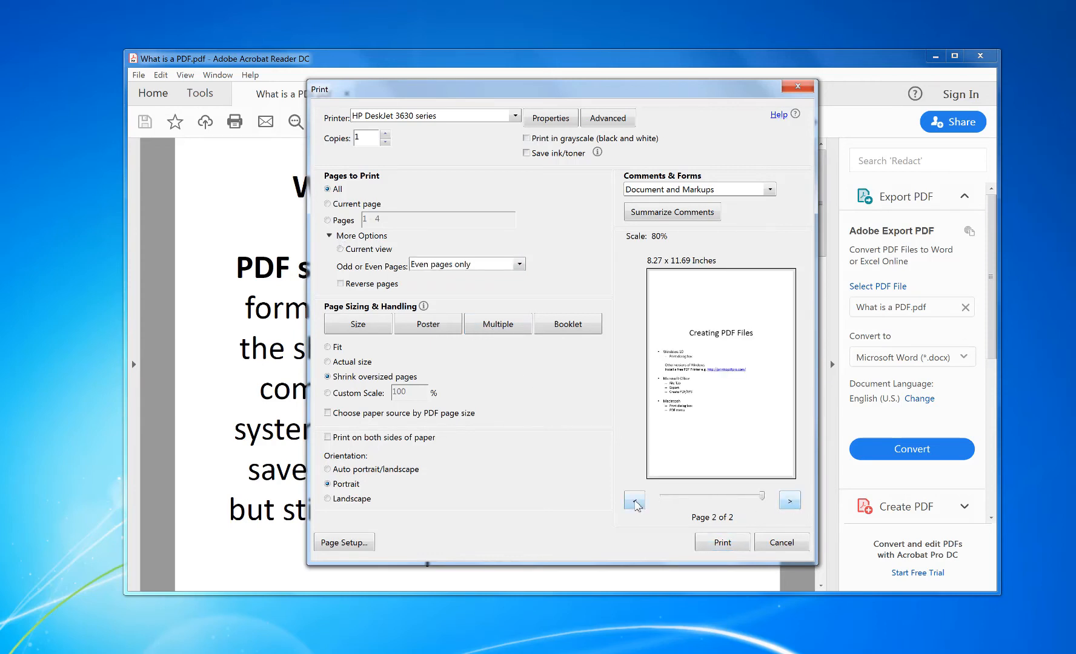
click(634, 499)
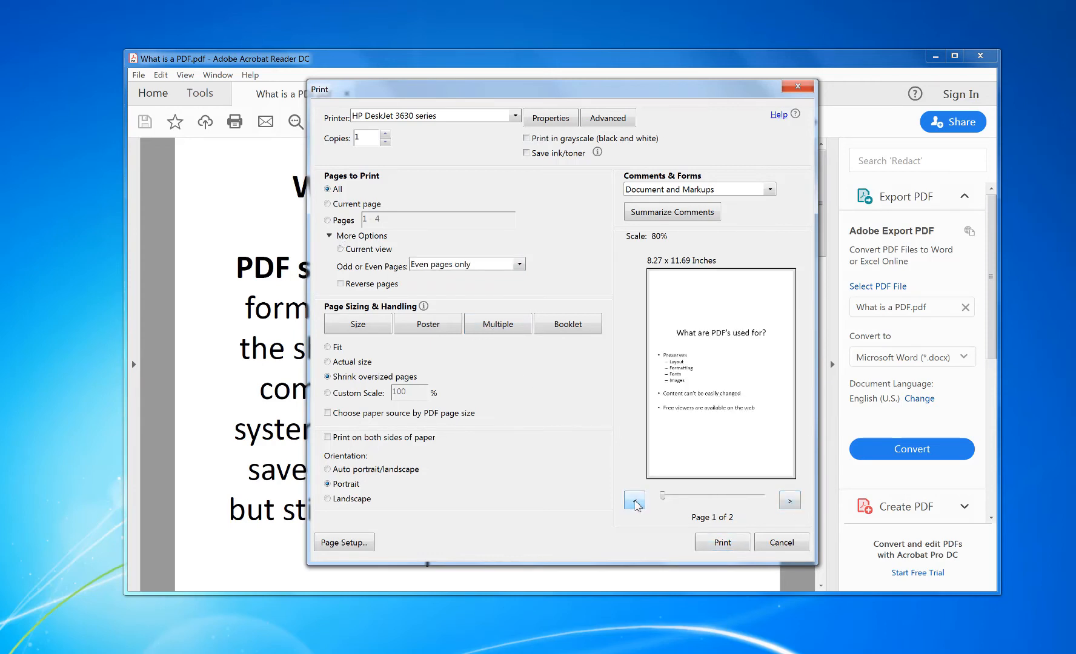